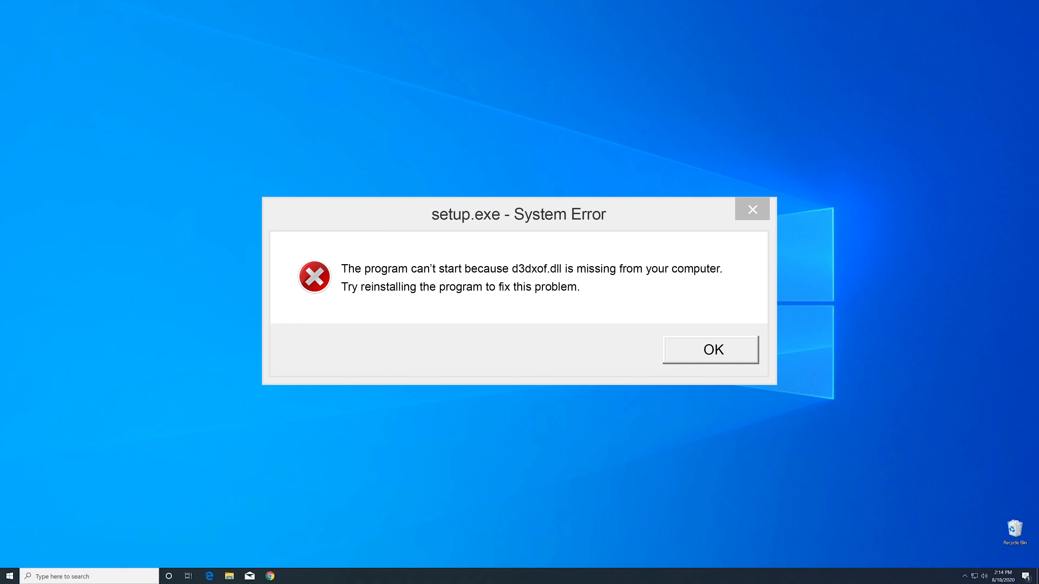
# Dismiss the setup.exe System Error reporting d3dxof.dll is missing.
pyautogui.click(709, 349)
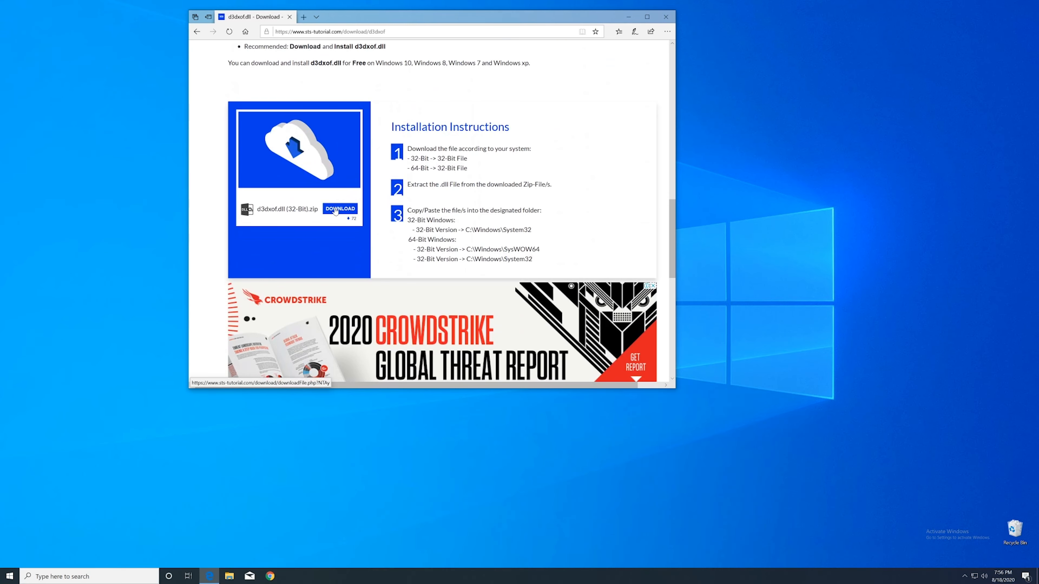
# Download the d3dxof.dll (32-Bit).zip and open it from the Edge download prompt.
pyautogui.click(340, 209)
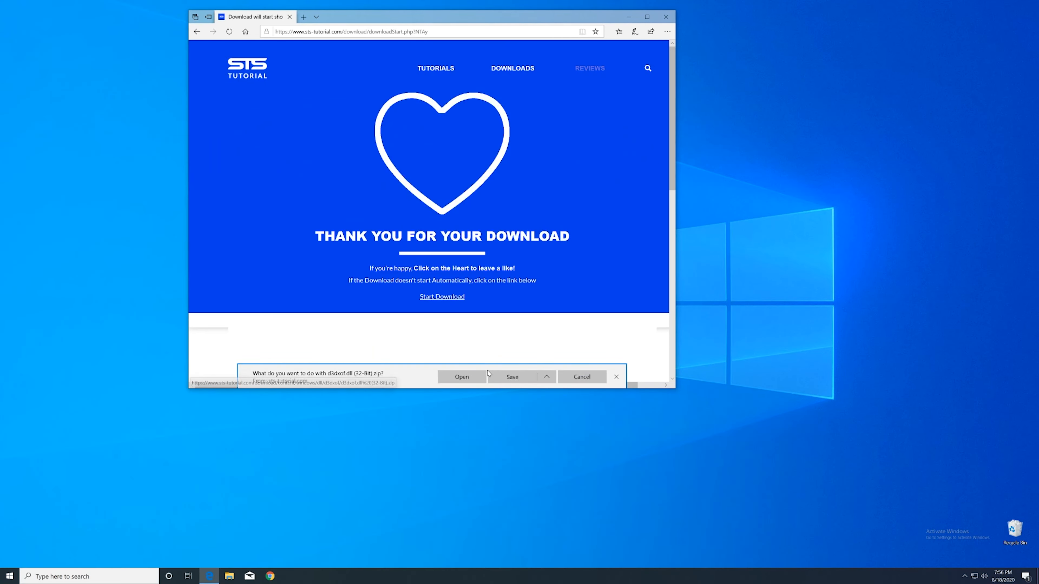
pyautogui.click(461, 376)
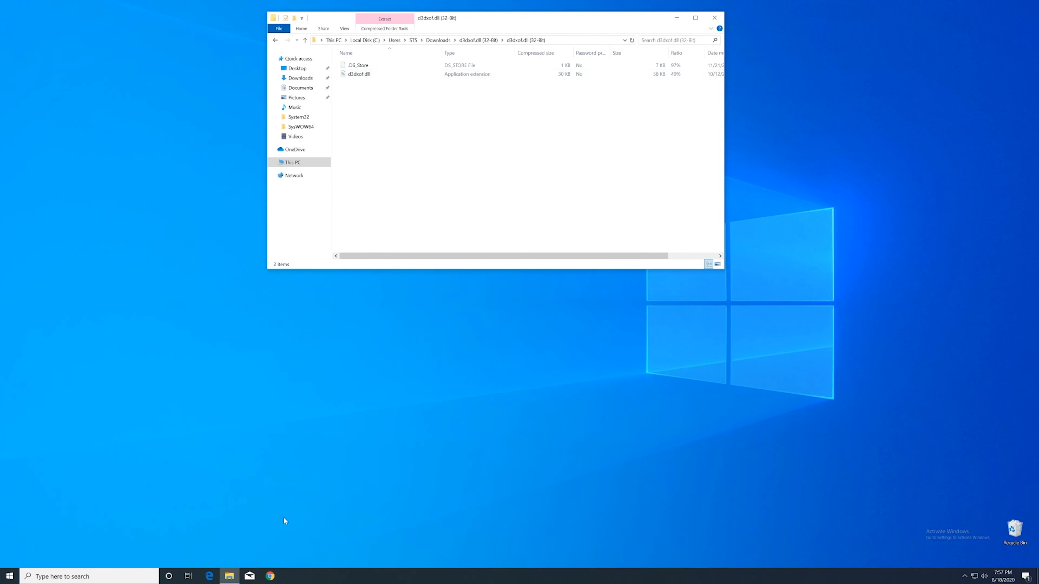
# In a second File Explorer window, navigate This PC > Local Disk (C:) > Windows and select System32.
pyautogui.click(229, 576)
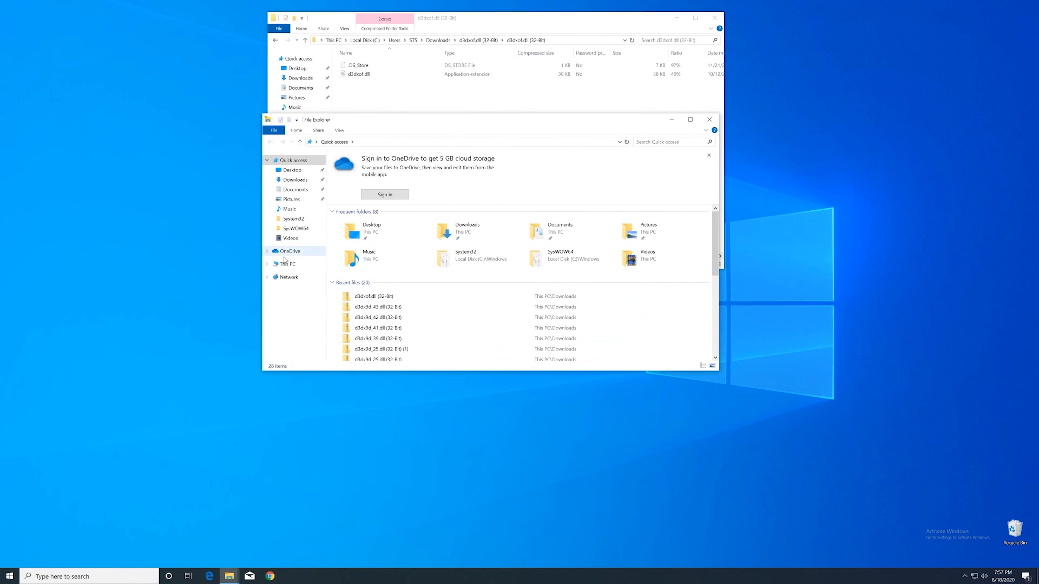
pyautogui.click(287, 264)
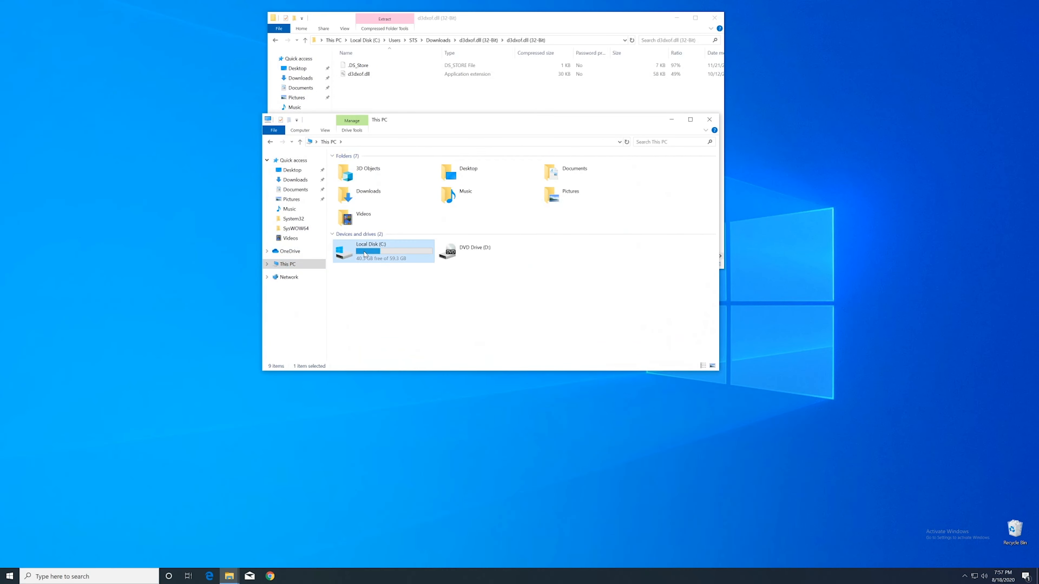
pyautogui.doubleClick(371, 250)
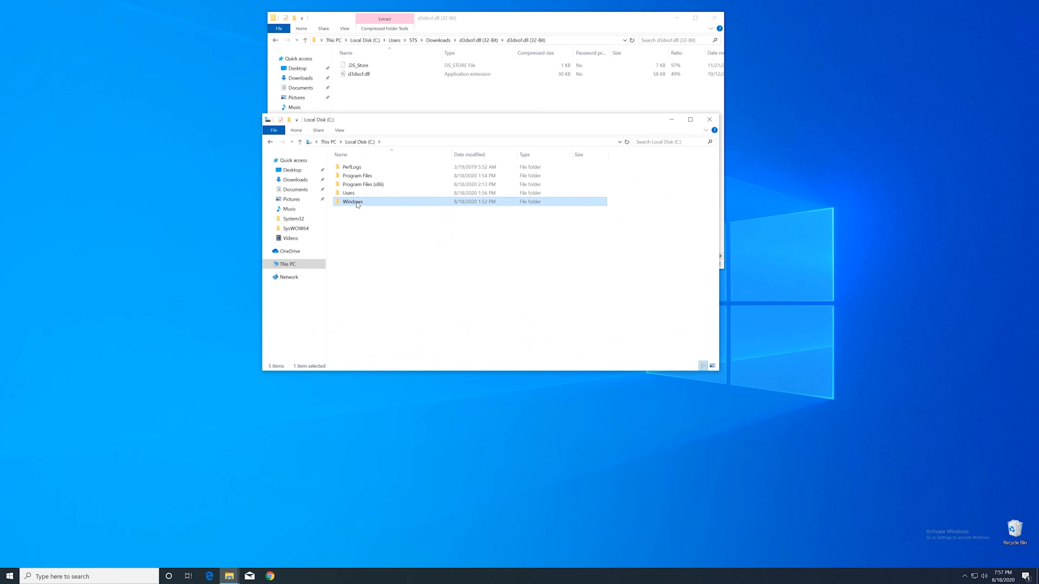
pyautogui.doubleClick(352, 201)
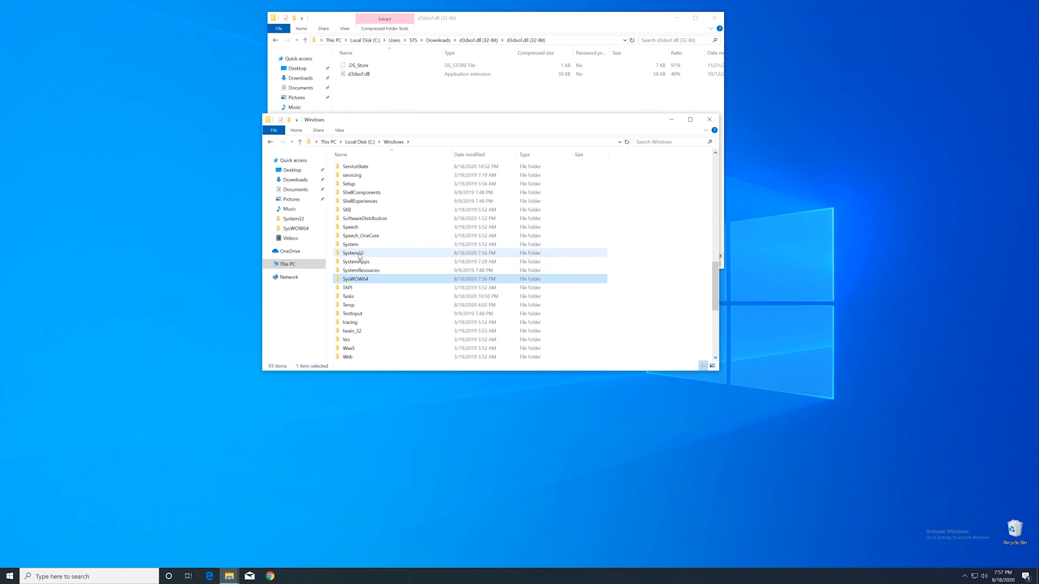
pyautogui.click(354, 253)
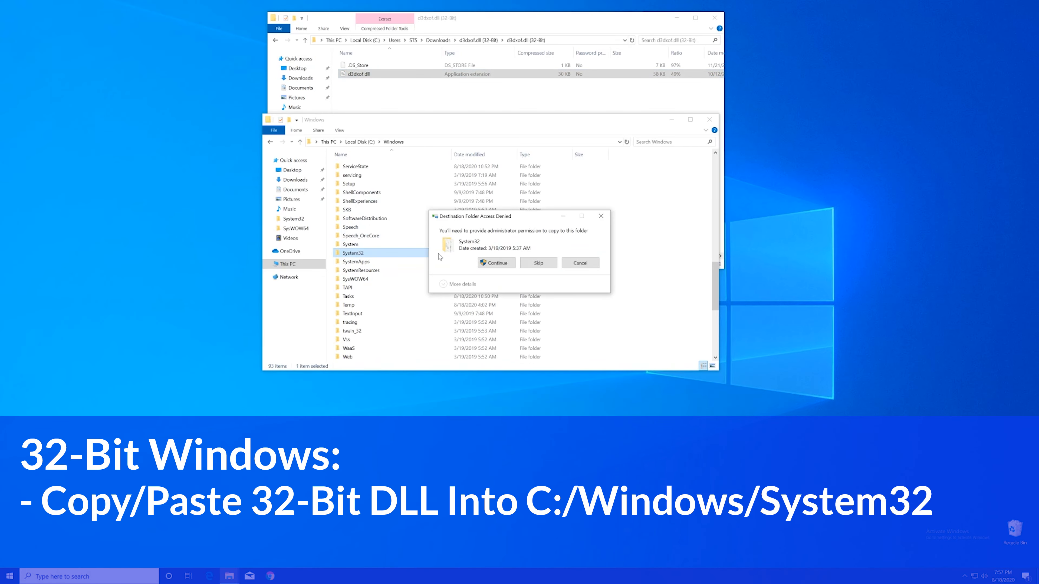
# Copy d3dxof.dll into System32 and SysWOW64 with administrator permission, replacing the existing file, then close the window.
pyautogui.click(495, 263)
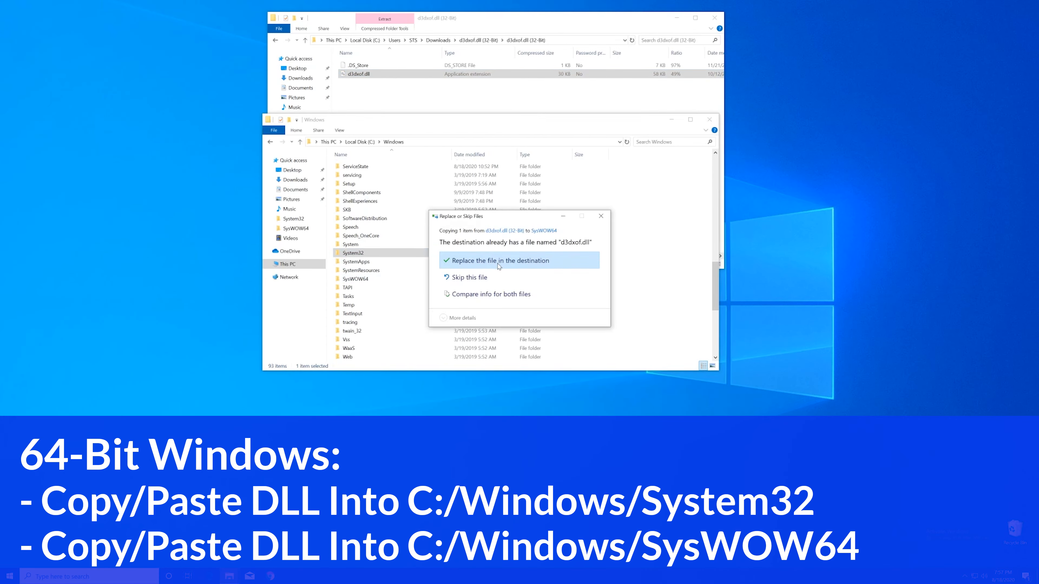
pyautogui.click(497, 260)
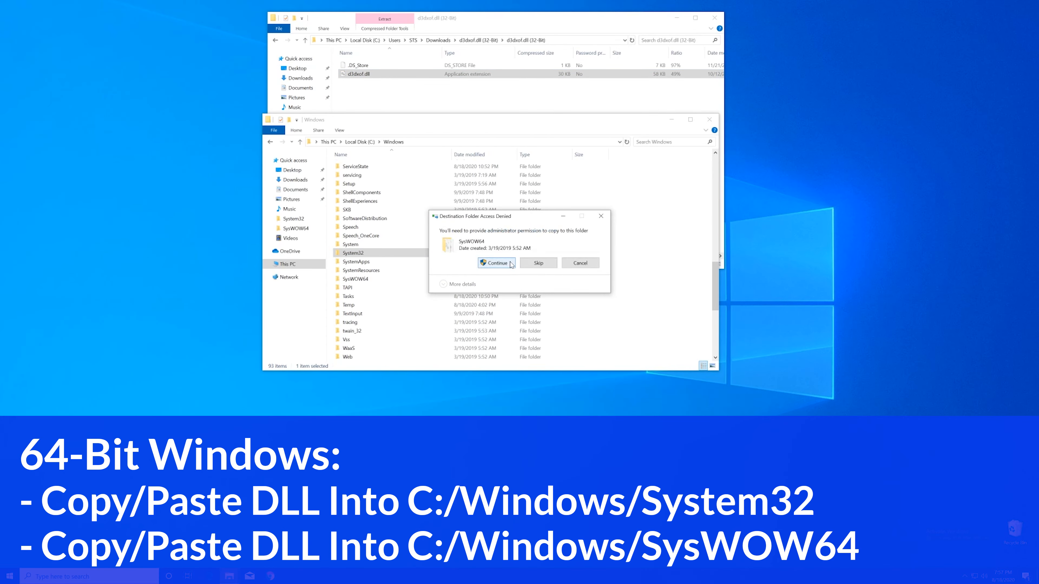
pyautogui.click(494, 263)
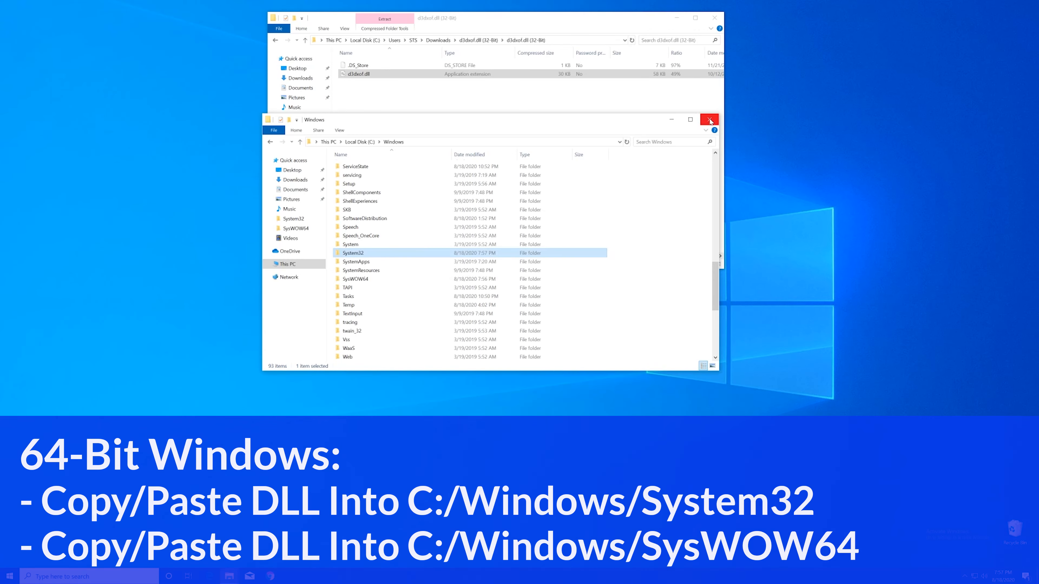
pyautogui.click(708, 120)
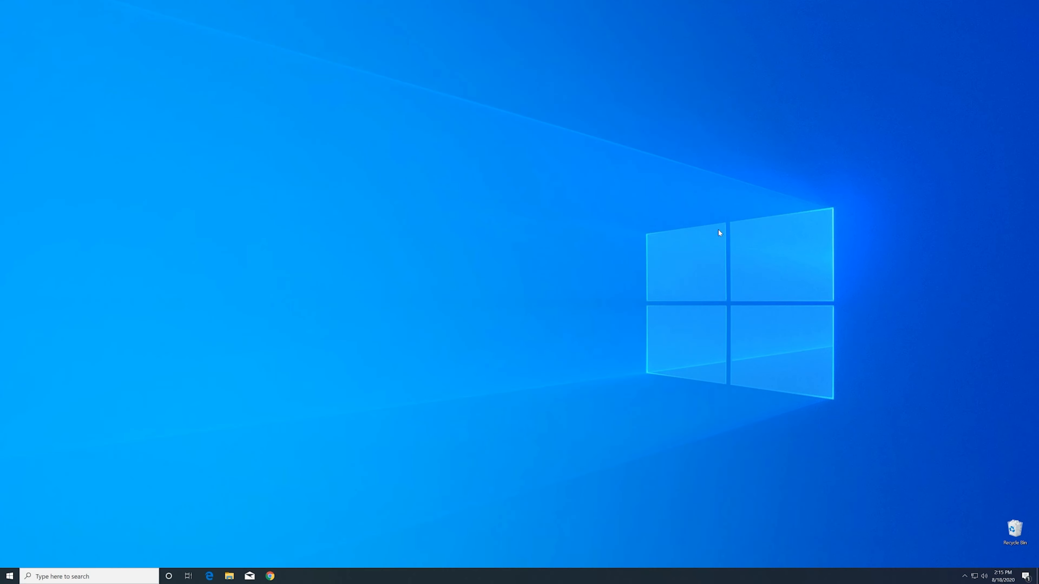